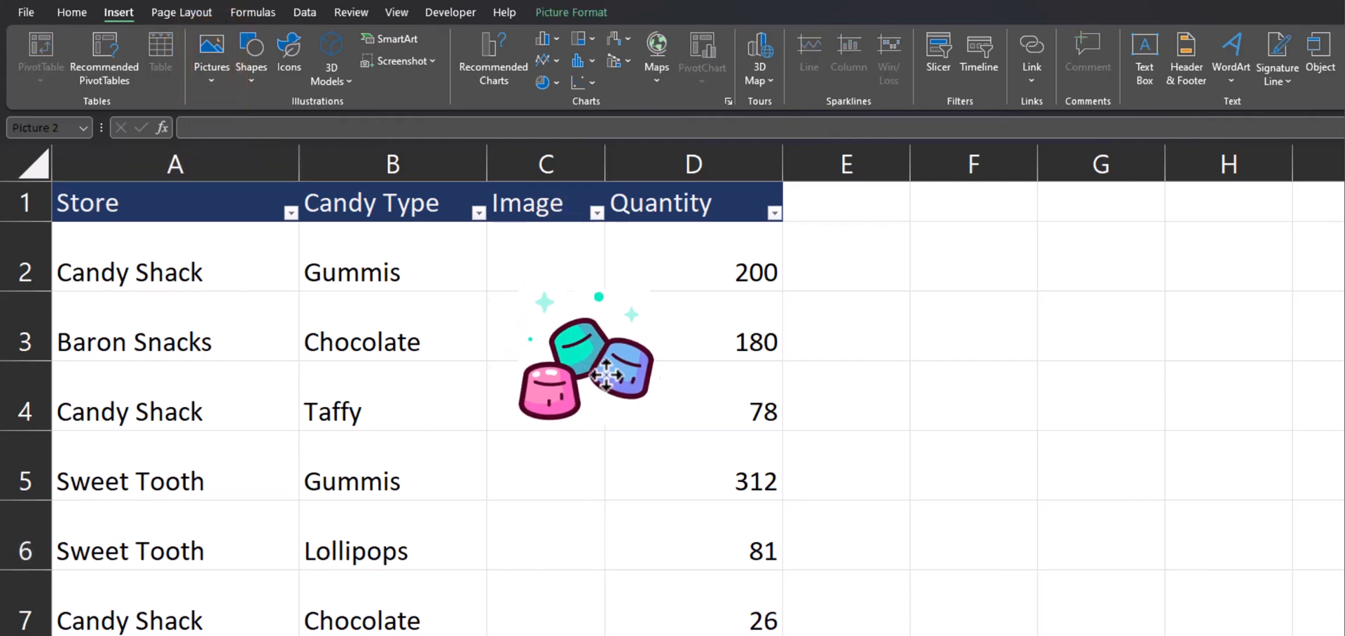
Step: Move the gummies picture onto cell C2 and shrink it to fit inside the cell
left_click_drag(601, 373, 550, 335)
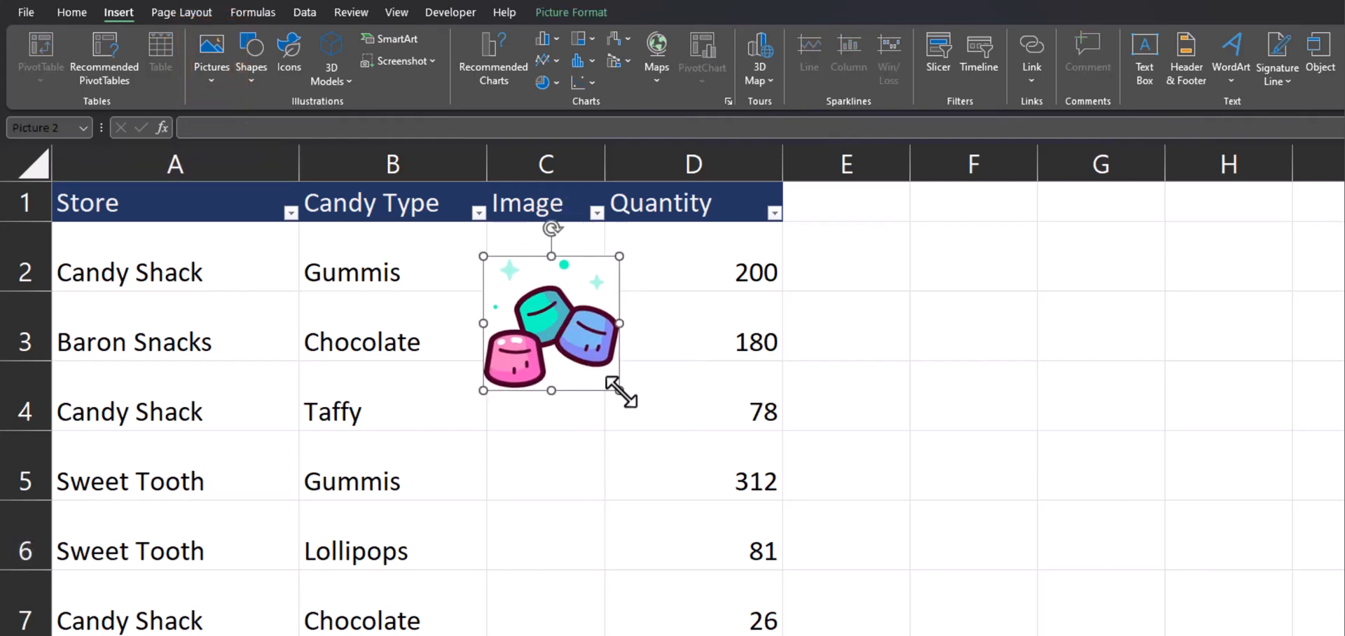
left_click_drag(622, 393, 566, 292)
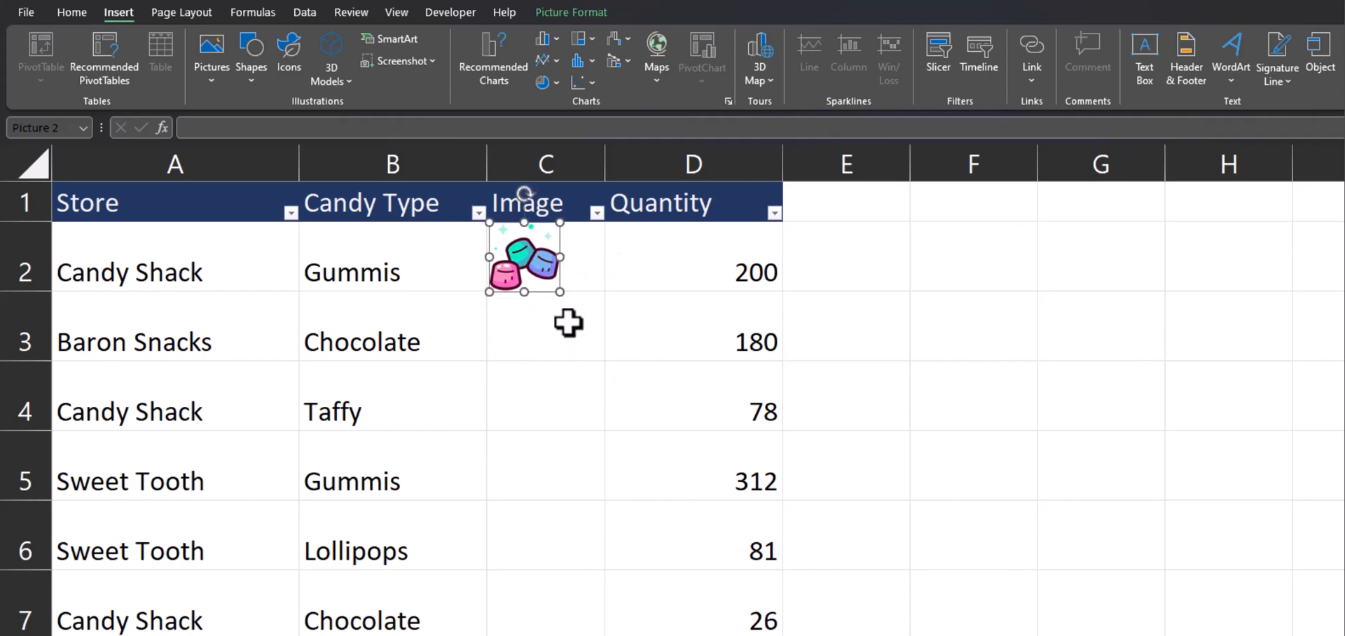
left_click(545, 327)
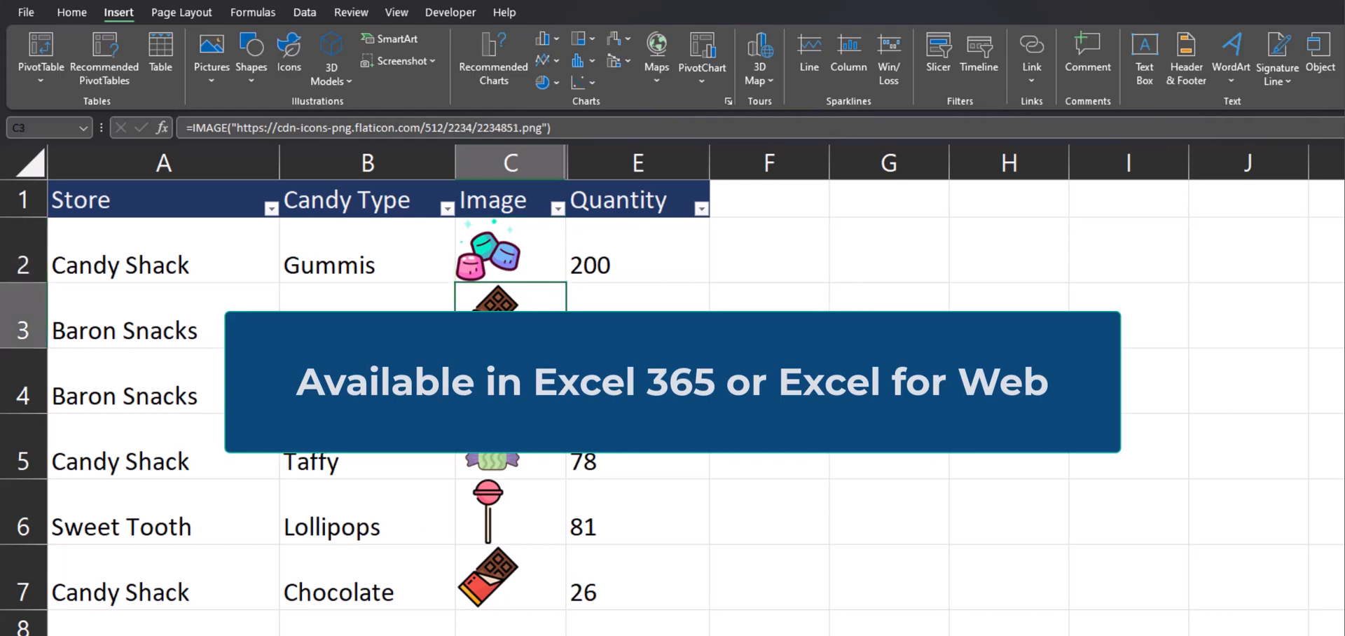
Step: Inspect the Lollipops image formula, then select rows 2–7 and reduce their height so icons shrink
left_click(510, 511)
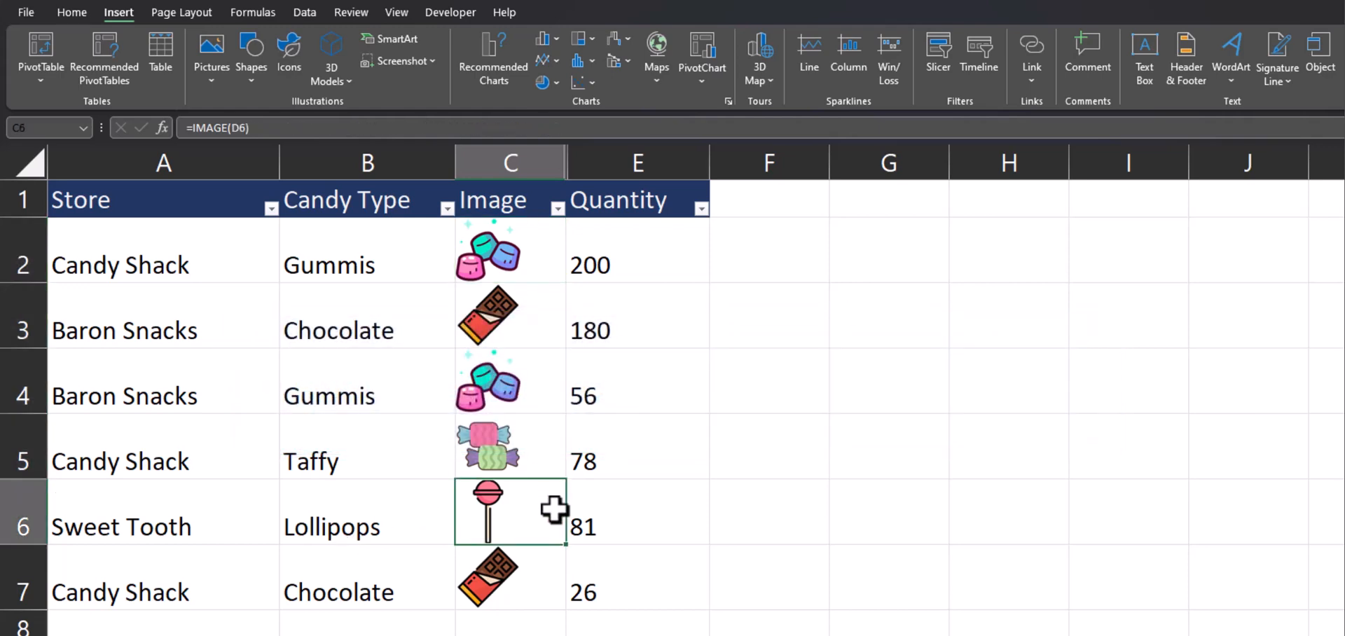
mouse_move(445, 224)
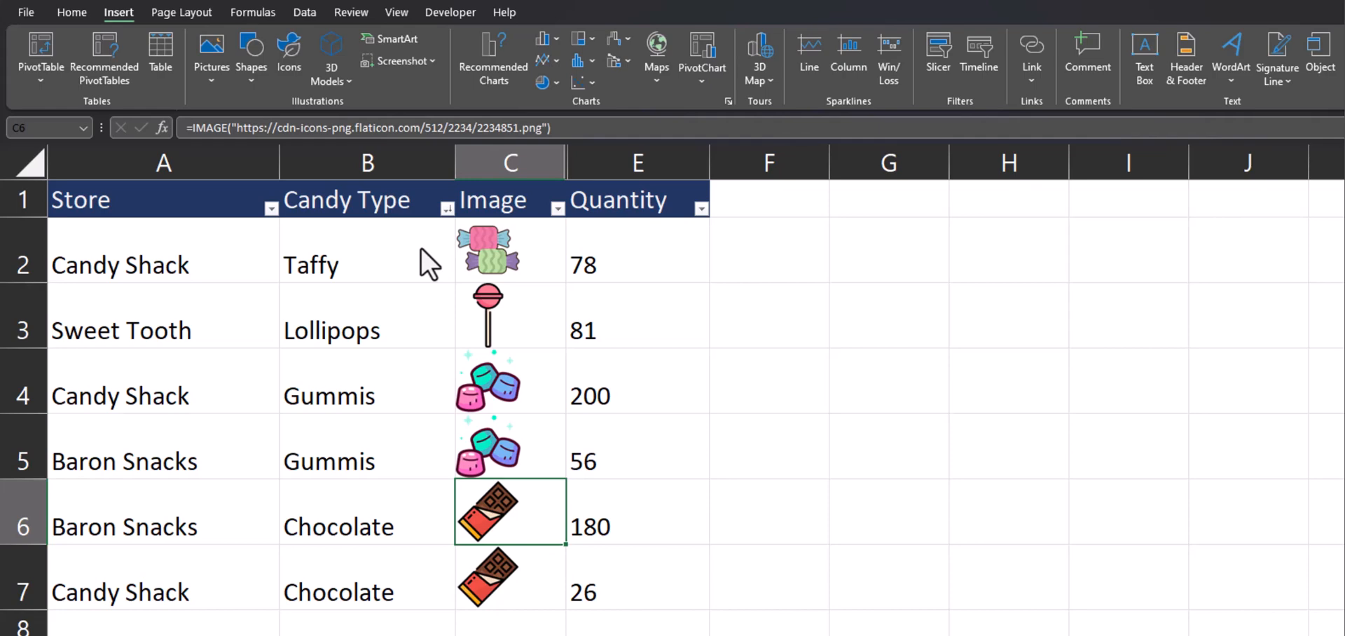
left_click(24, 250)
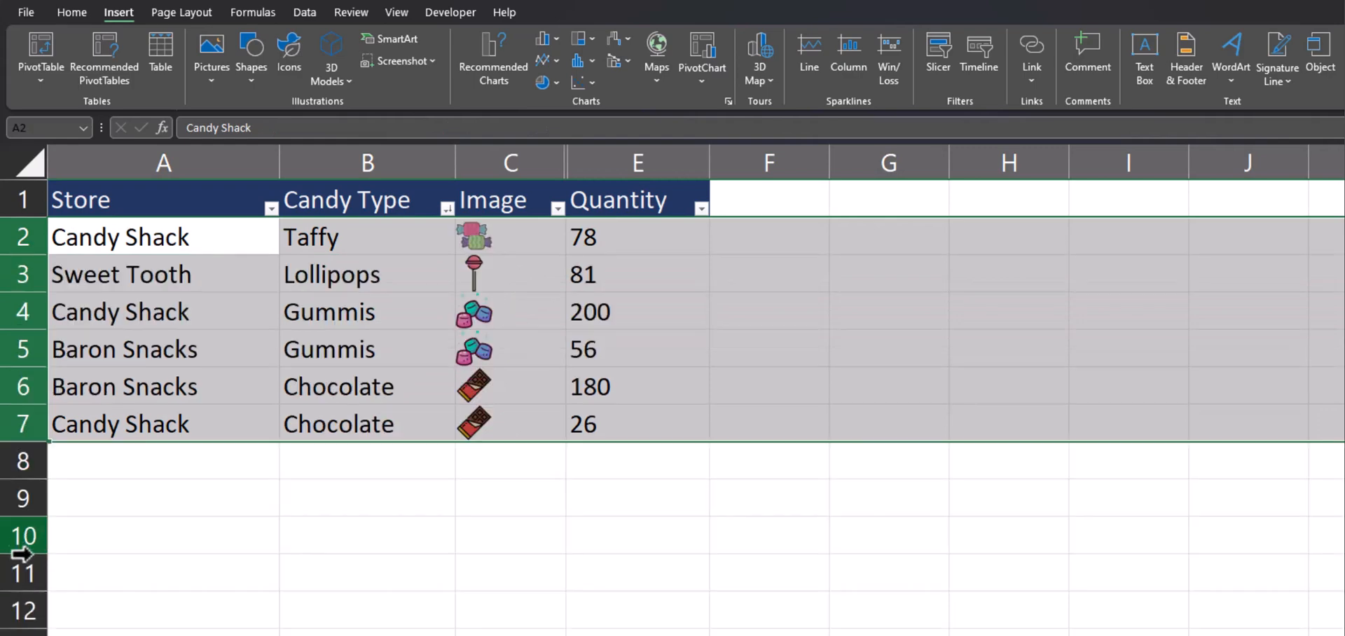
left_click(365, 237)
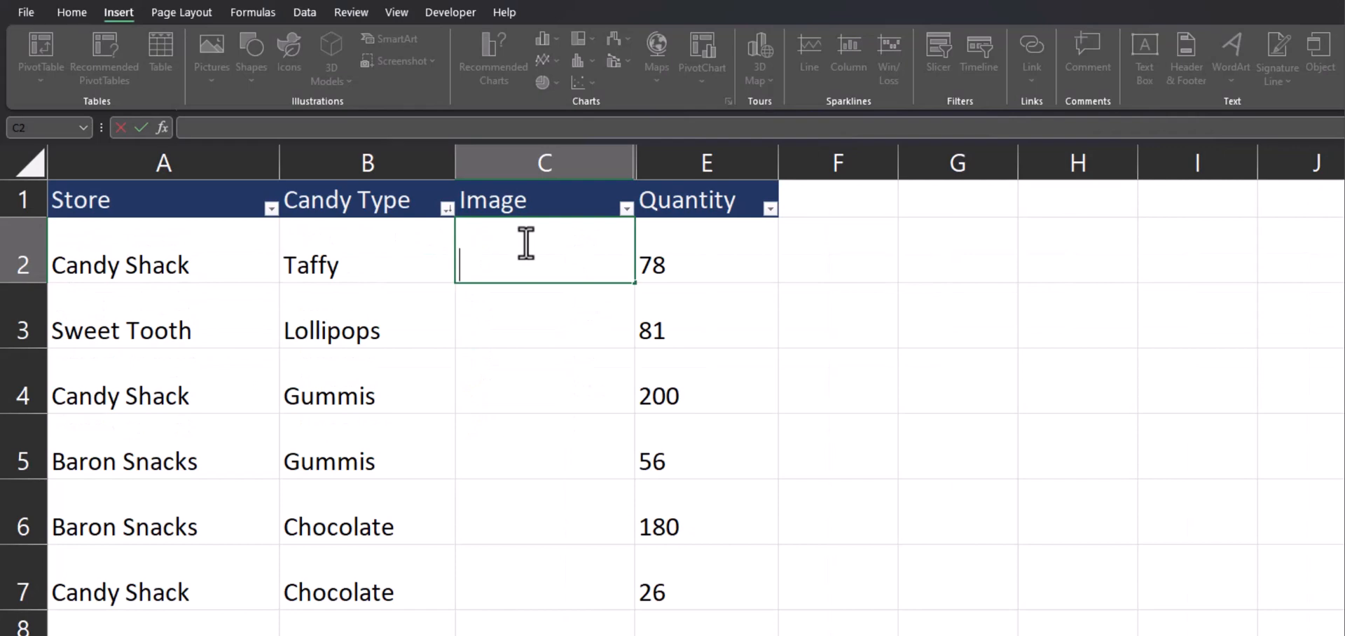
type("=image")
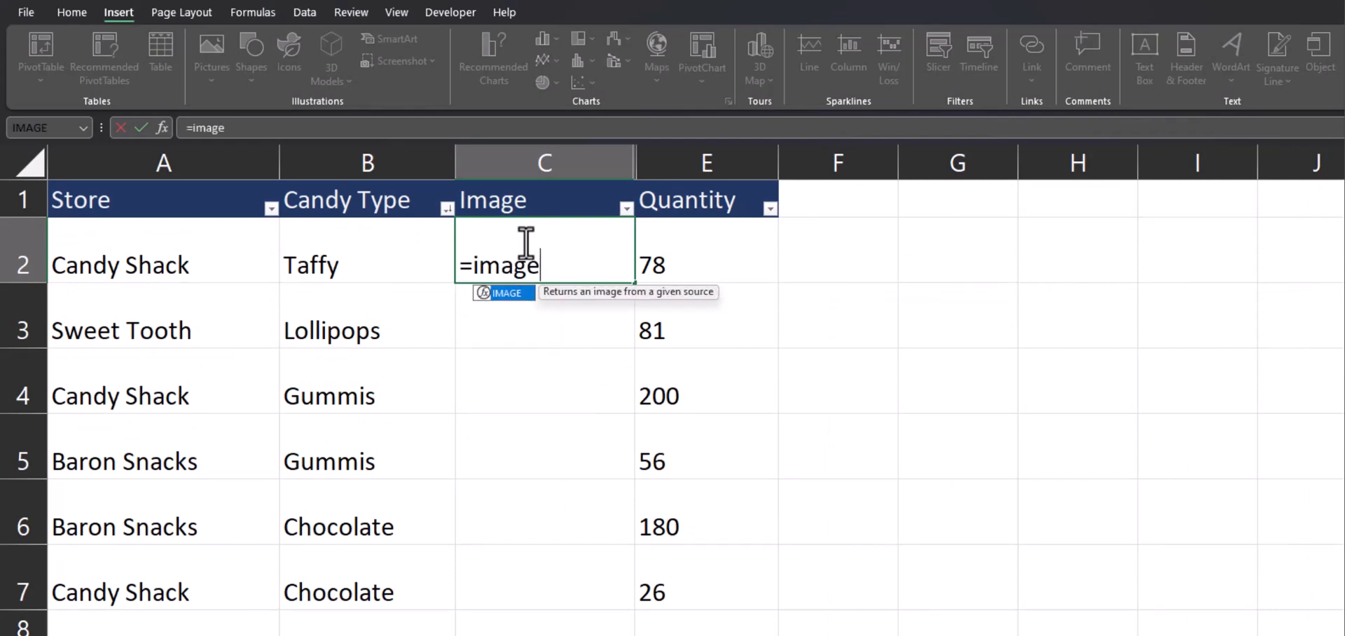
type("(")
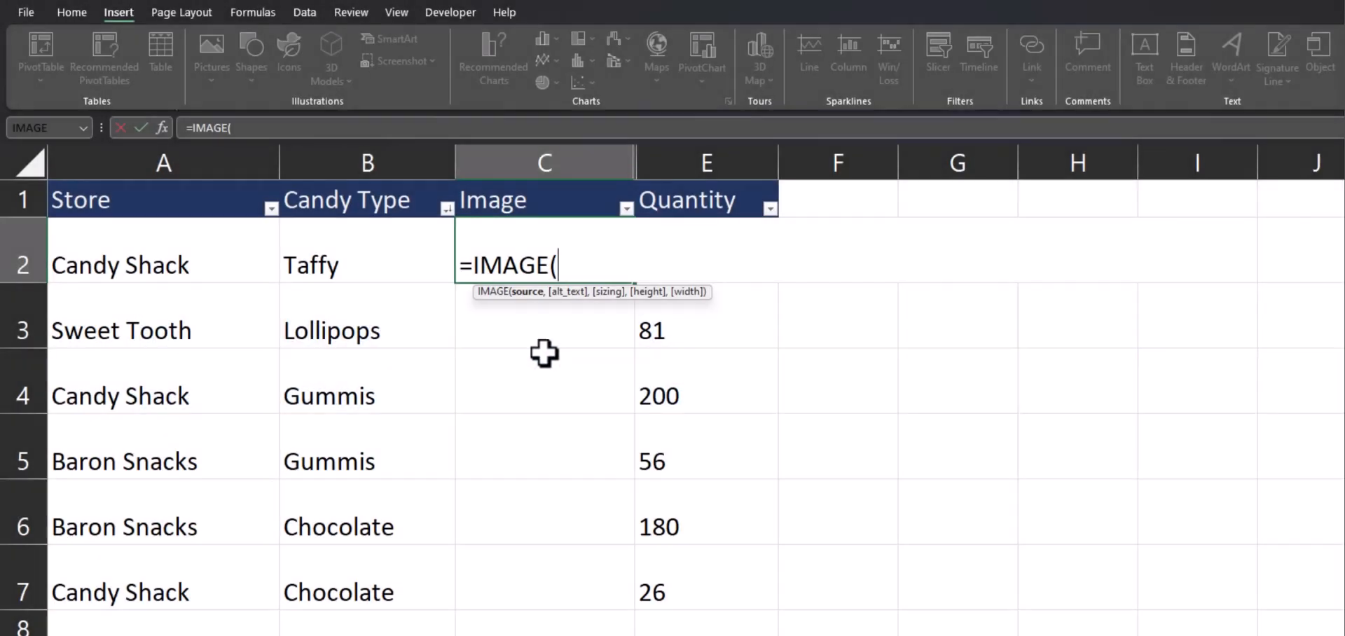
type("\"")
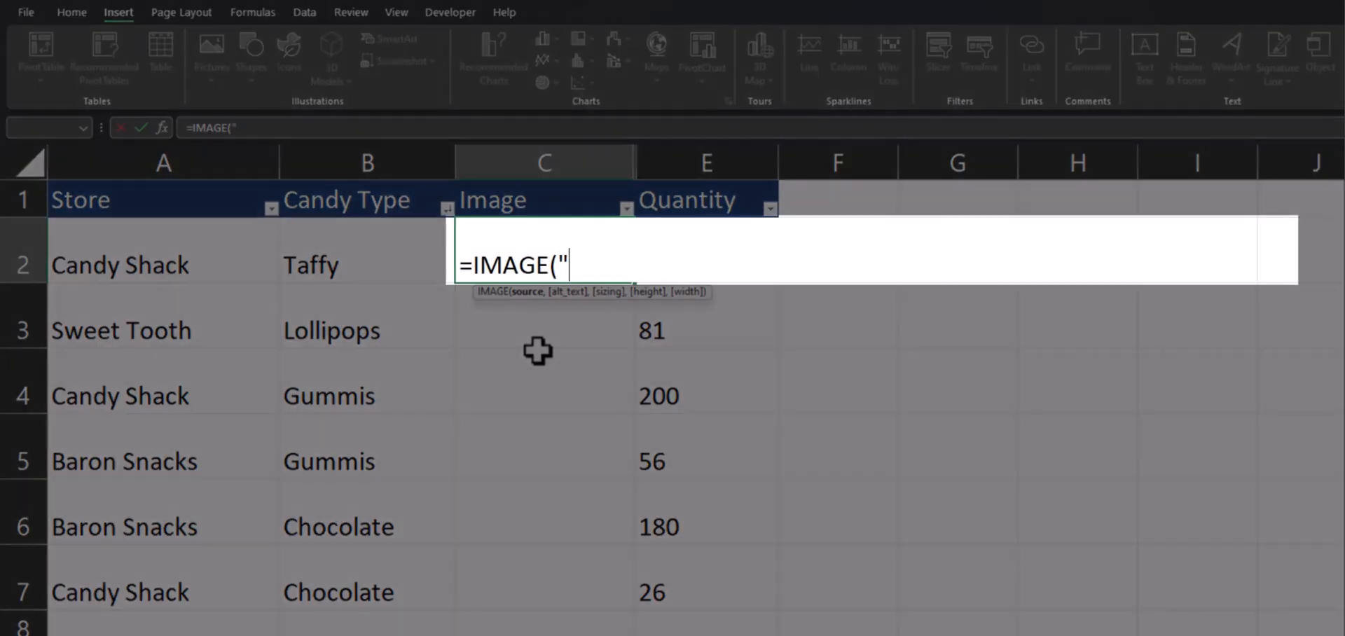
type("https://cdn-icons-png.flaticon.com/512/10776/10776121.png")
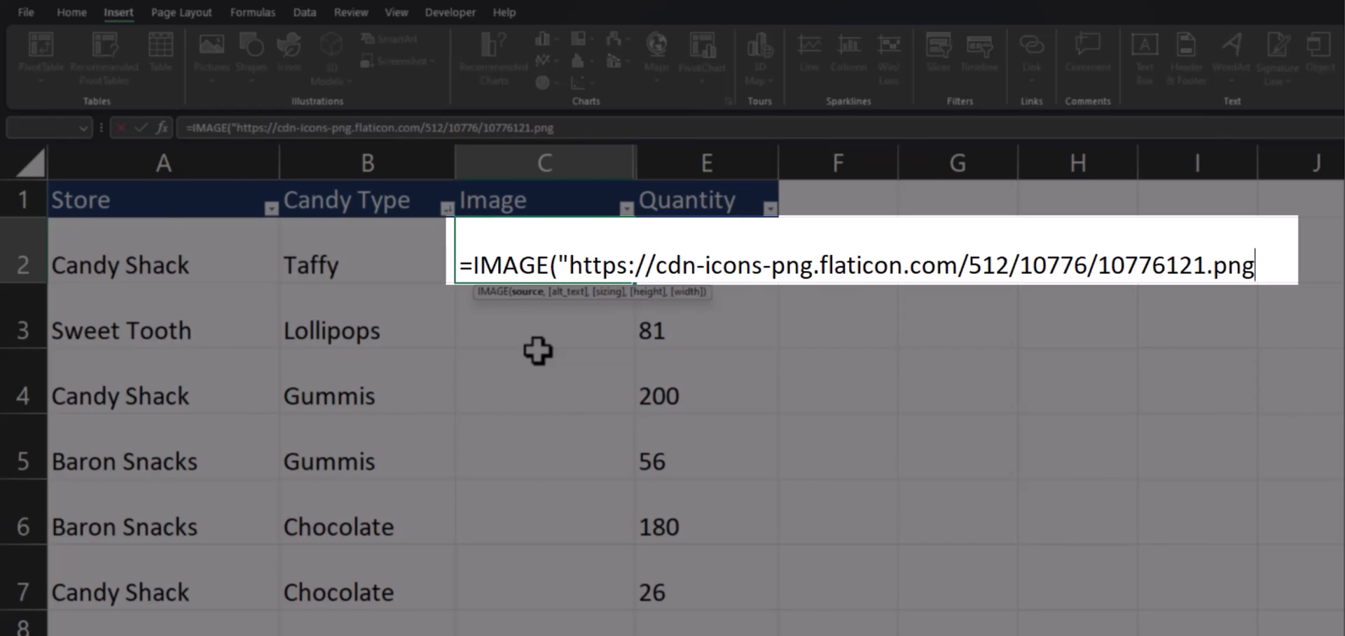
type("\")")
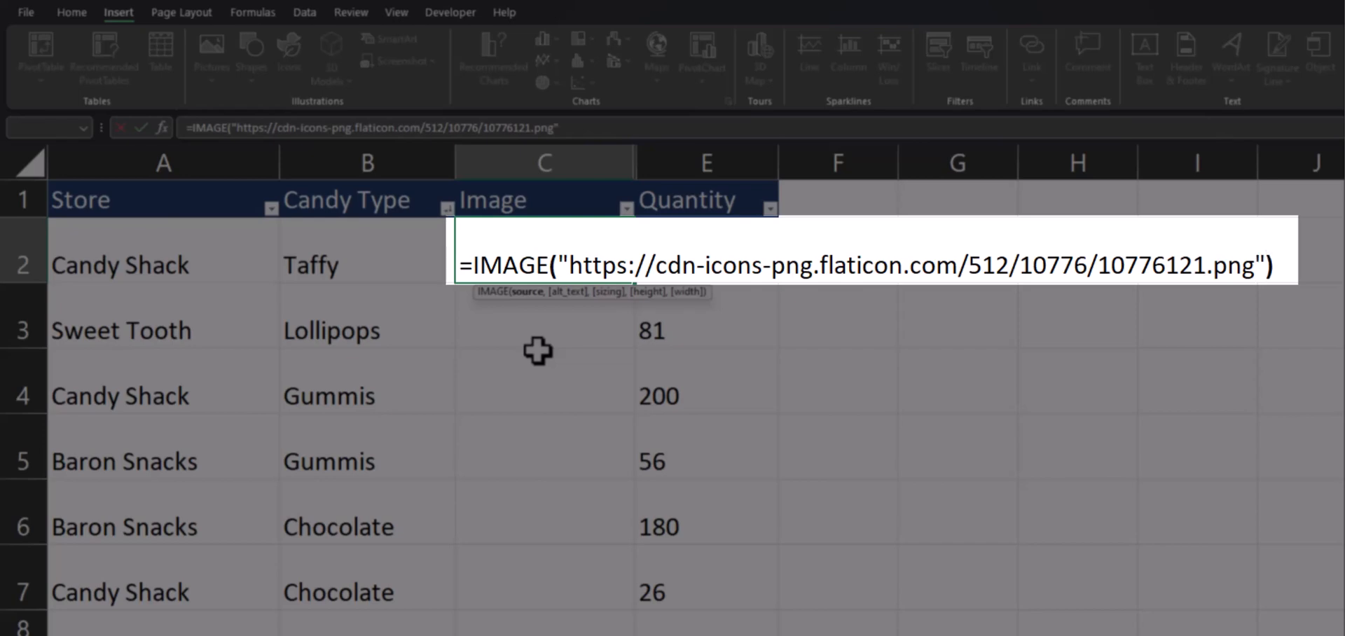
key("Return")
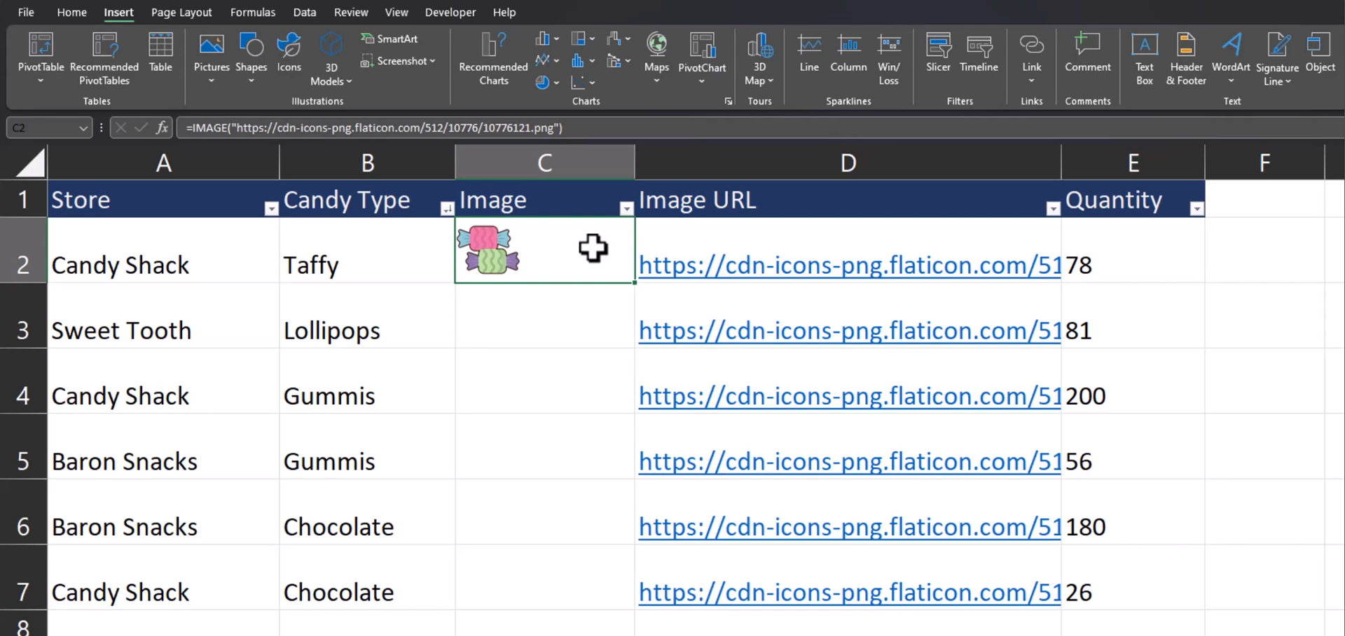
Step: Edit the Taffy IMAGE formula in C2 to reference the new Image URL column
double_click(543, 264)
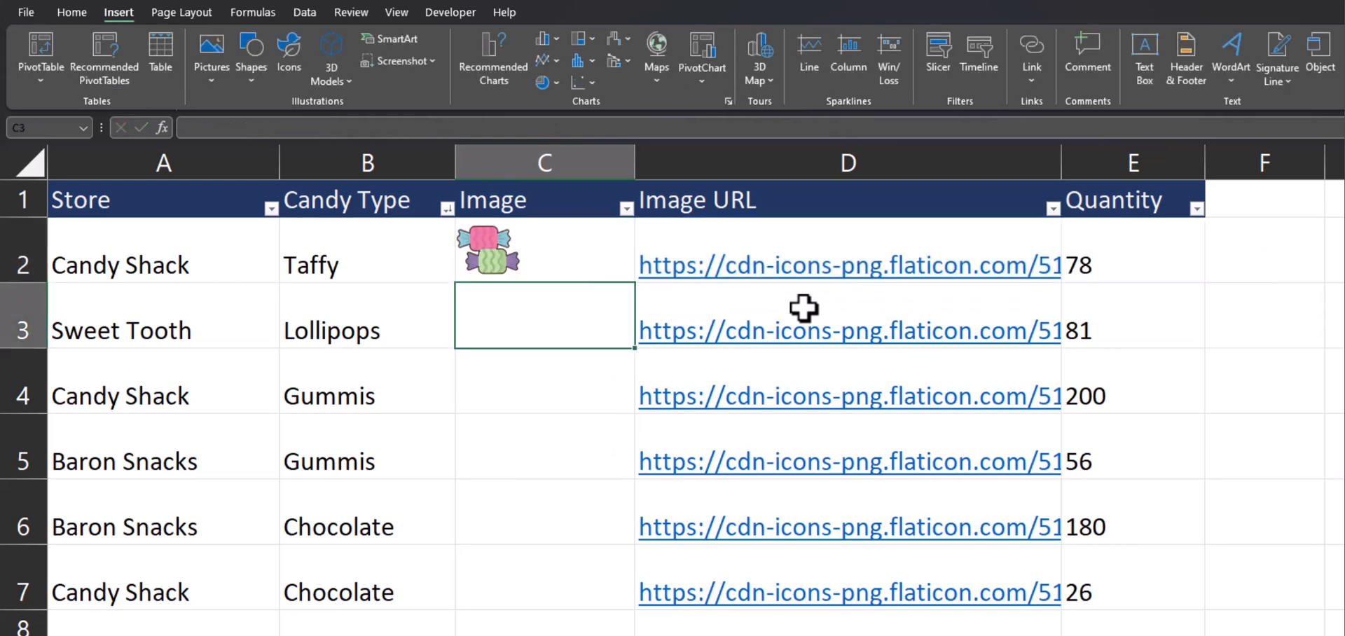
mouse_move(617, 326)
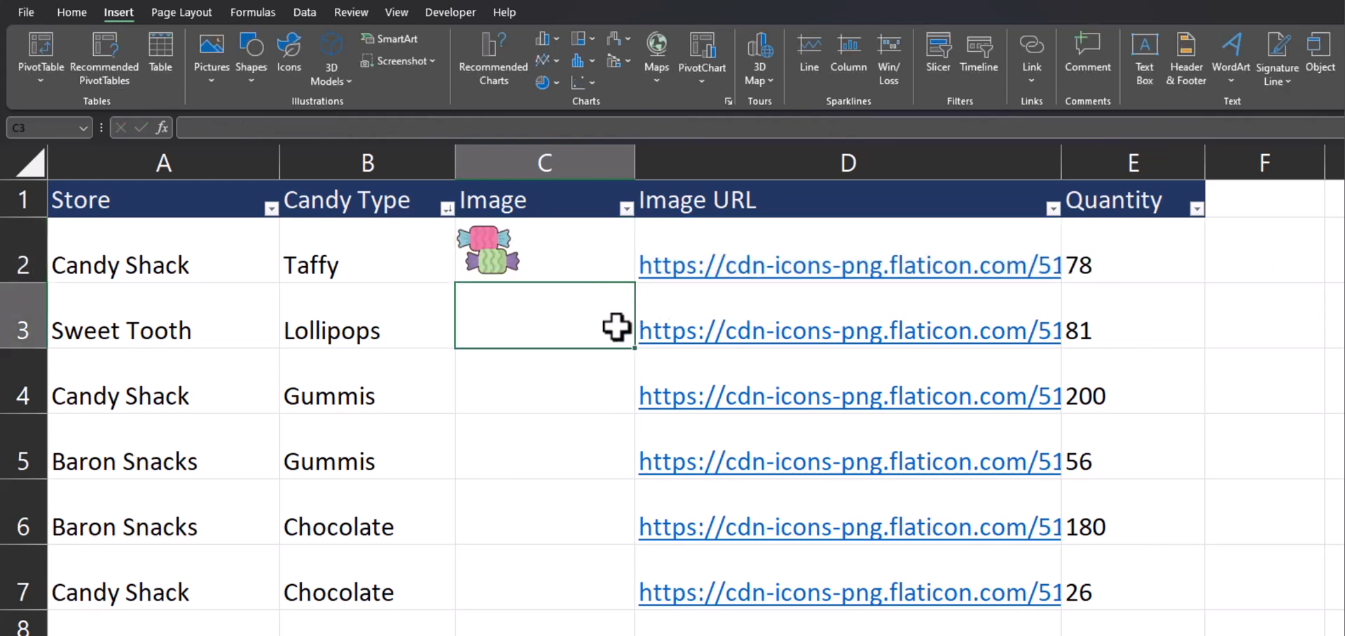
Step: Verify the =IMAGE(D2) formula, then drag rows 2–7 taller so the candy icons grow
left_click(544, 251)
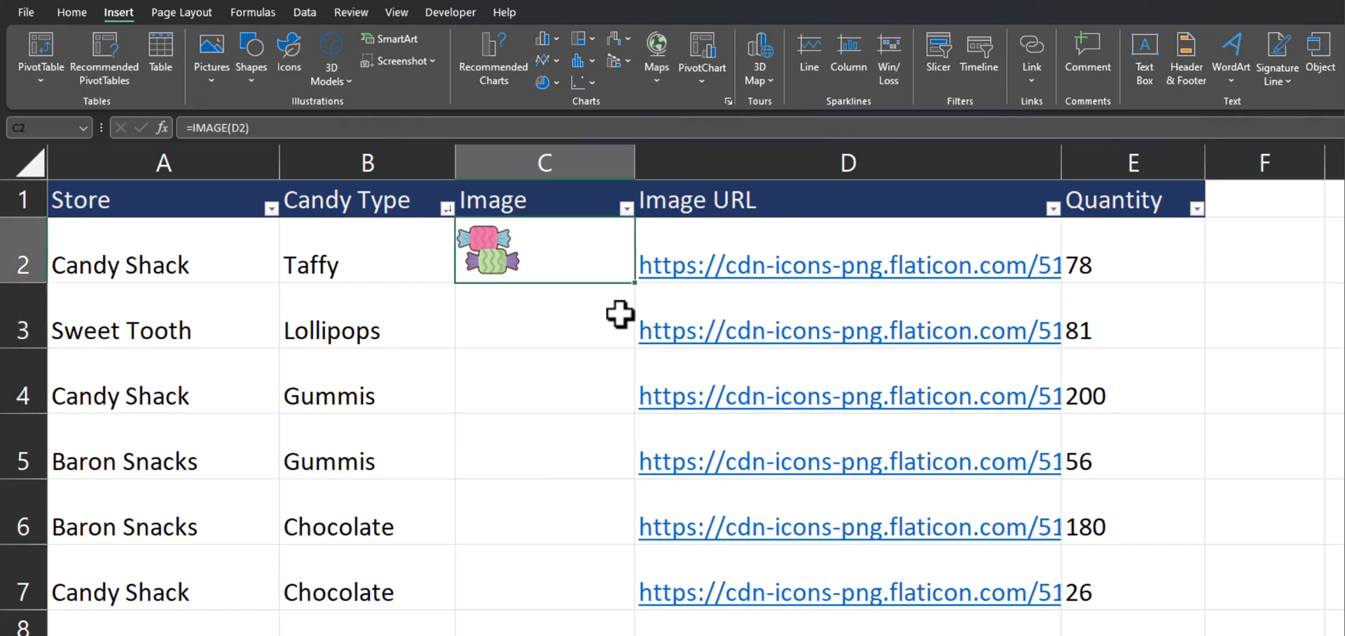
mouse_move(635, 289)
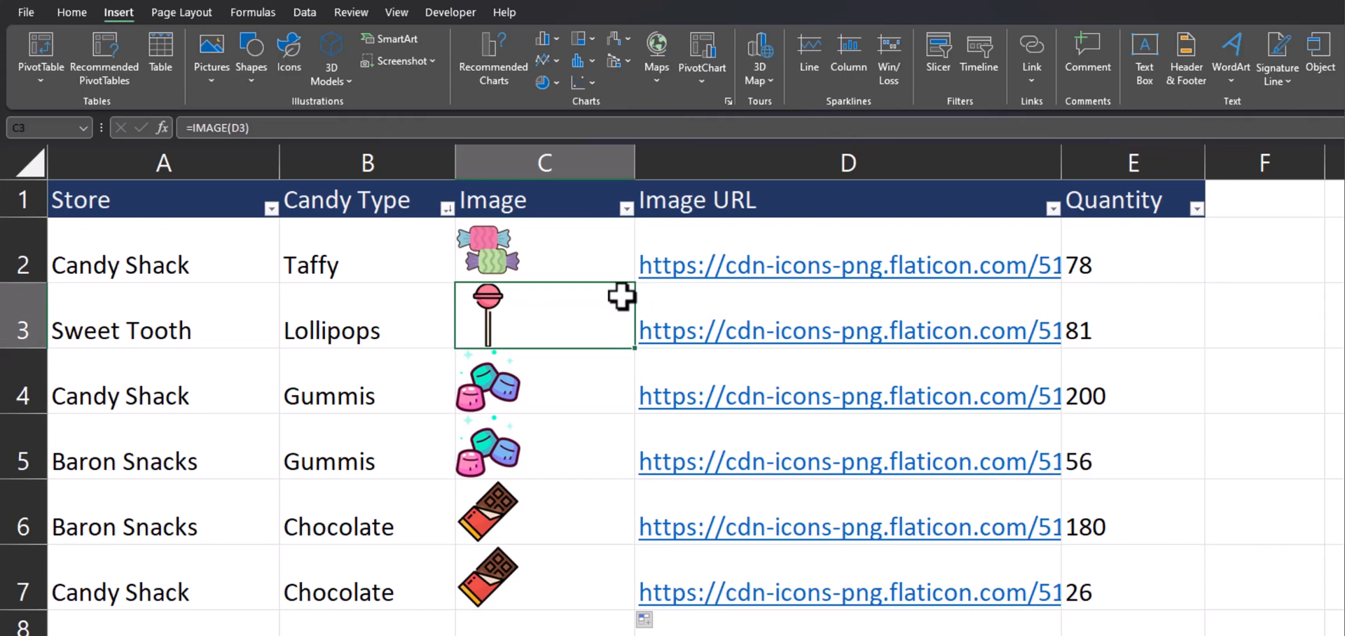
mouse_move(445, 220)
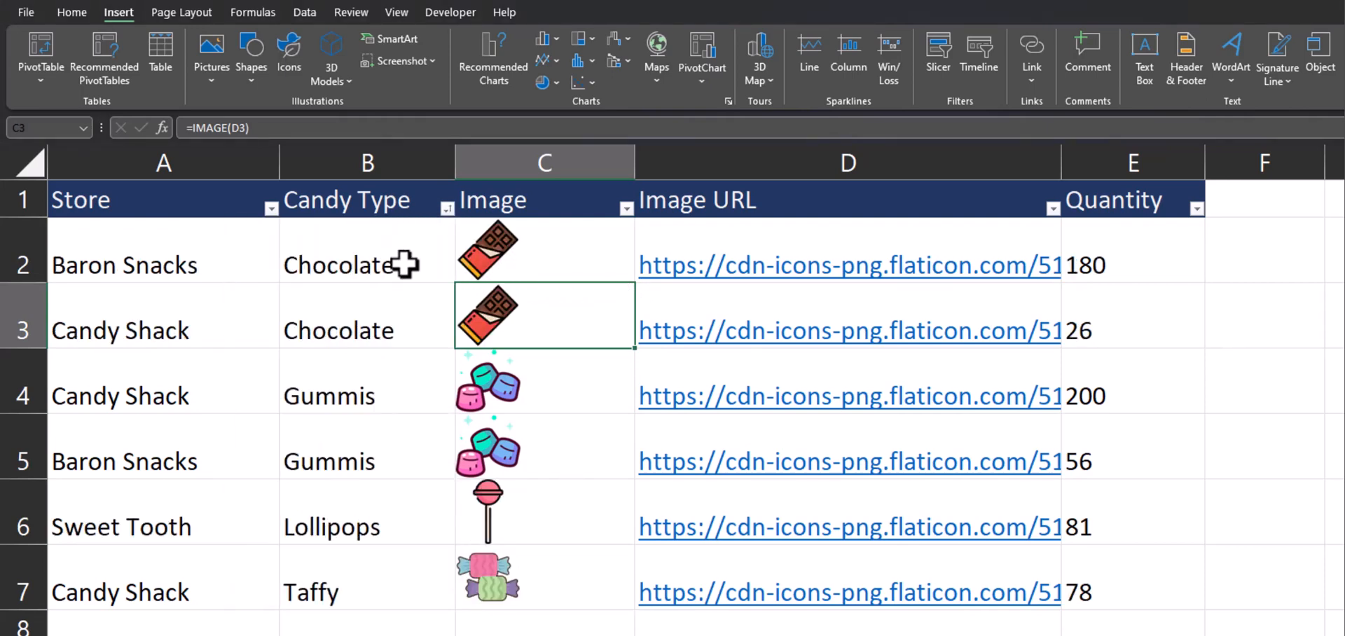
left_click_drag(23, 265, 23, 395)
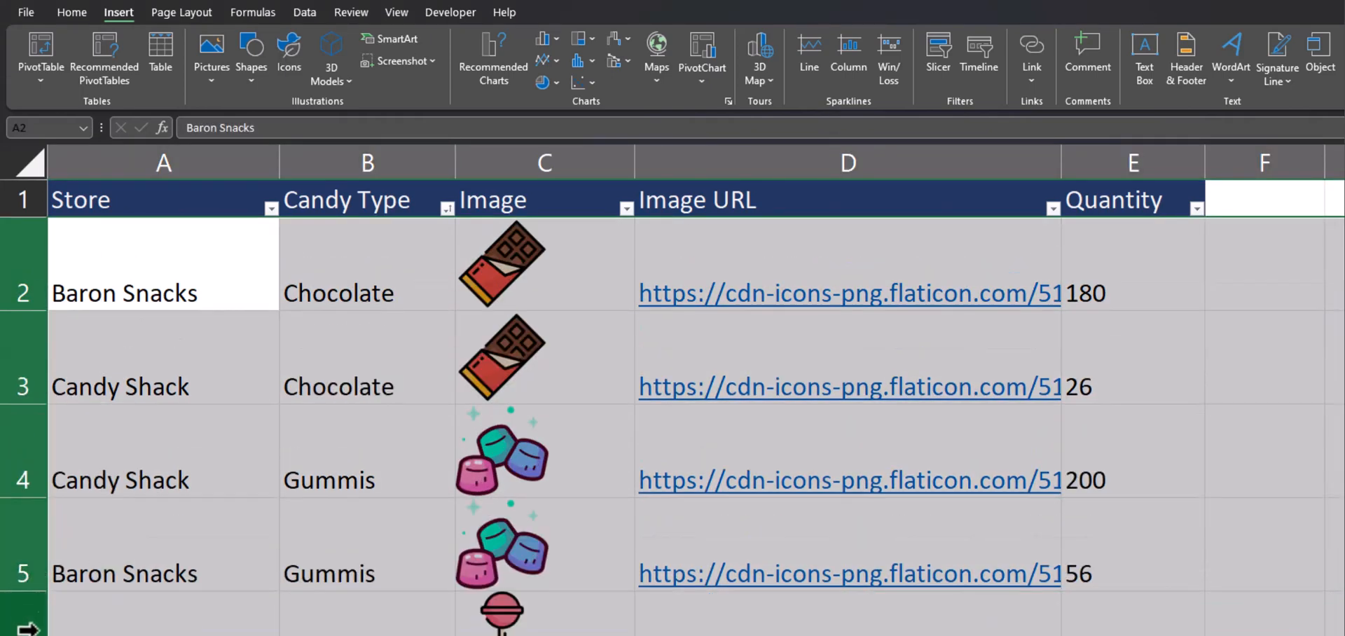
left_click(162, 387)
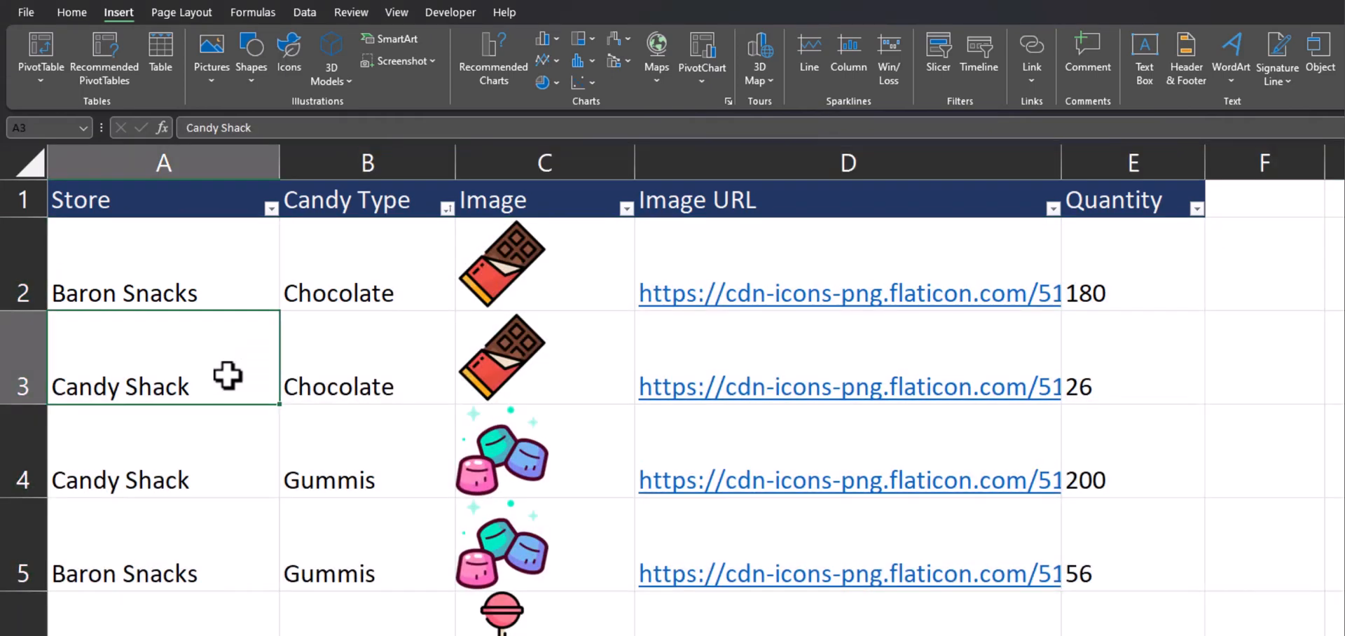